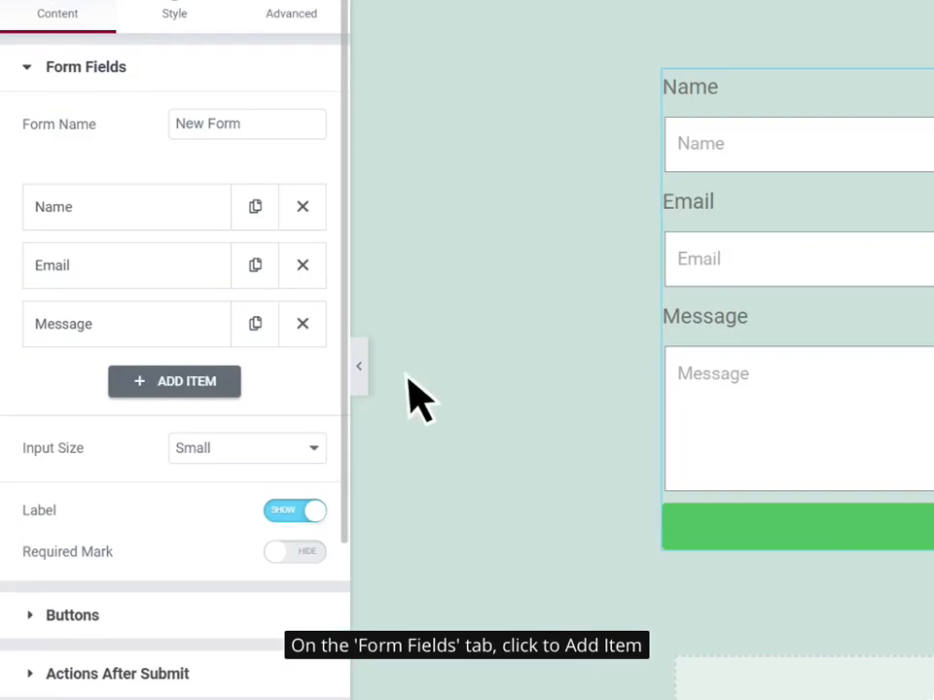
- Add a fourth form field and set its type to Honeypot
{"action": "left_click", "coordinate": [174, 382]}
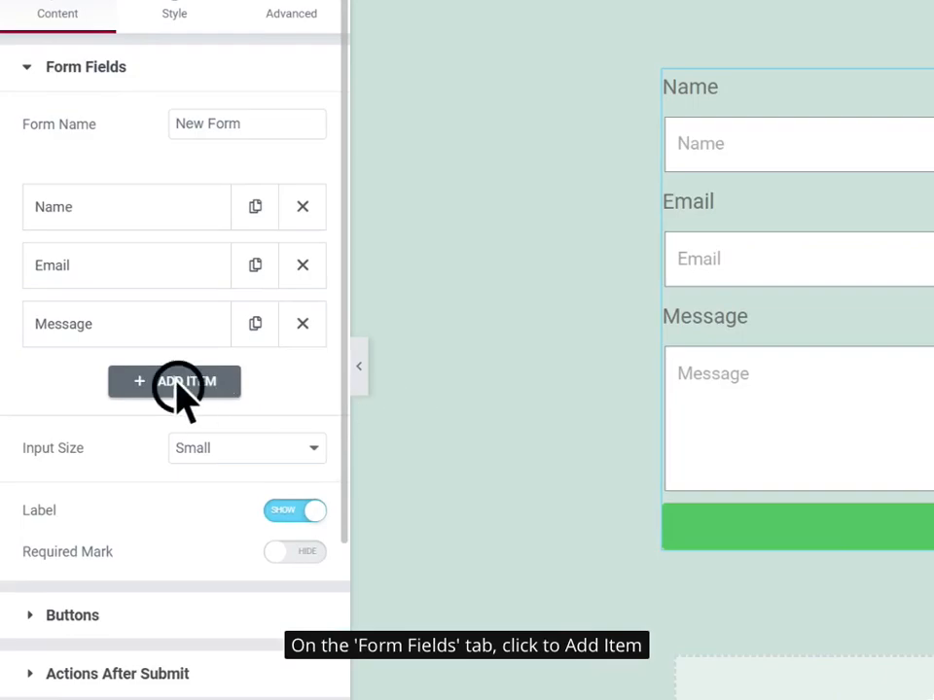
{"action": "left_click", "coordinate": [175, 381]}
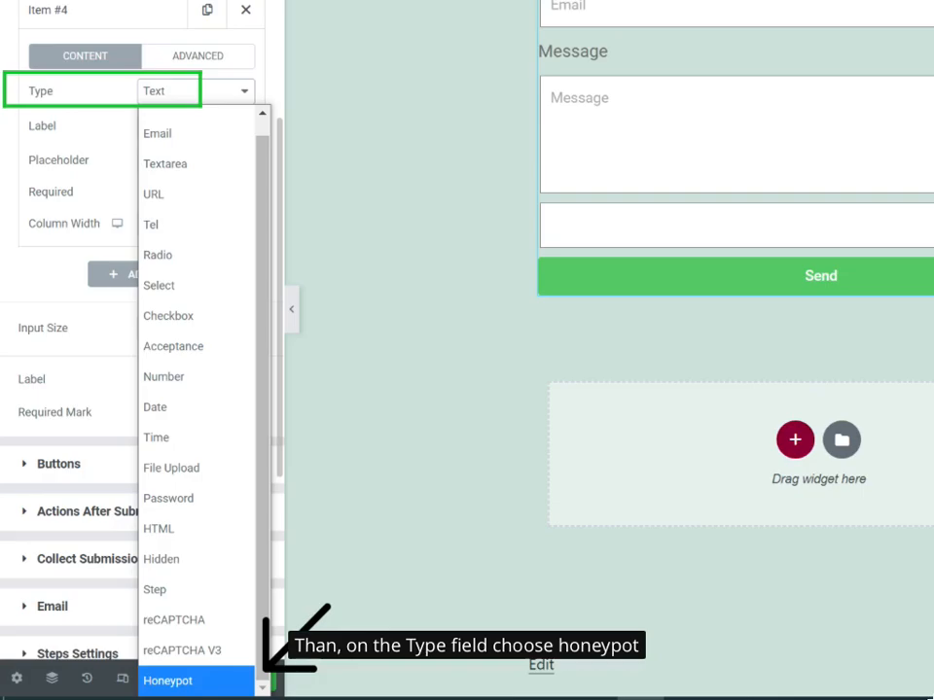
{"action": "left_click", "coordinate": [167, 680]}
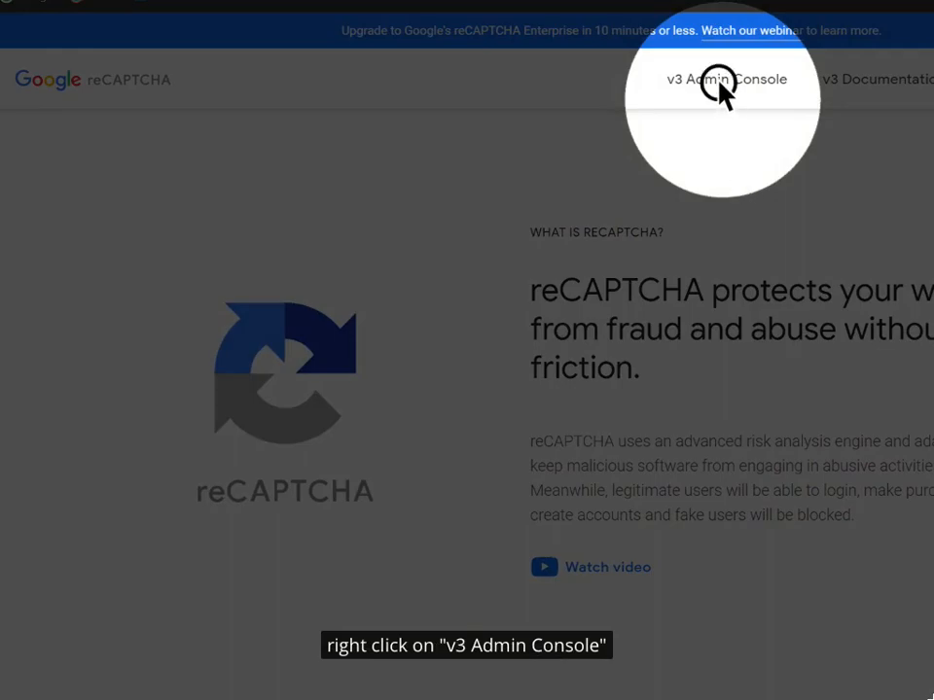
- Go to the reCAPTCHA v3 Admin Console dashboard from the homepage navigation
{"action": "left_click", "coordinate": [728, 79]}
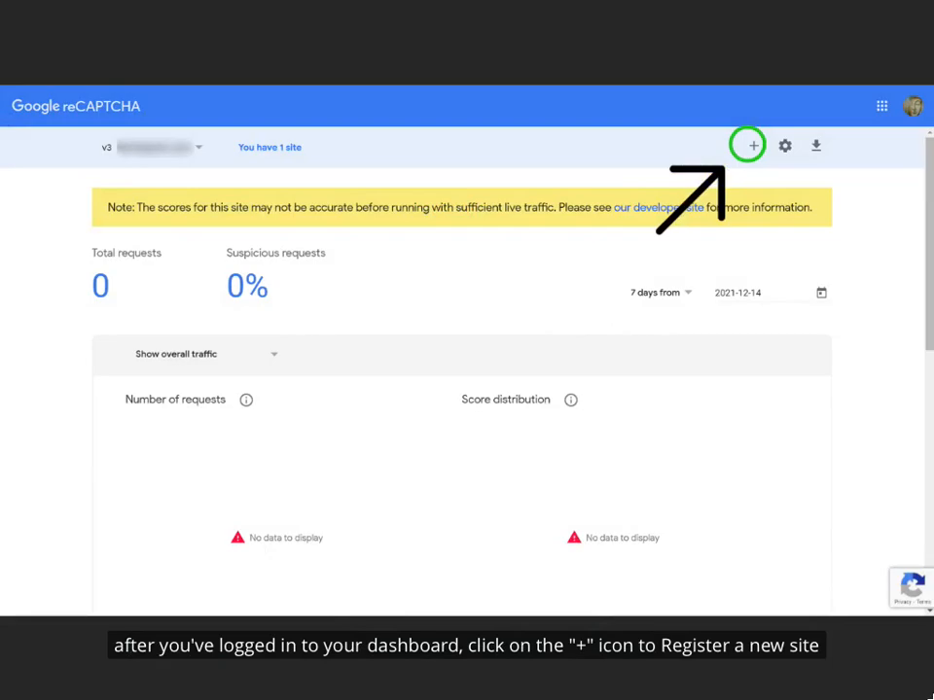
- Submit a new reCAPTCHA v3 site registration with the Terms of Service accepted
{"action": "left_click", "coordinate": [748, 145]}
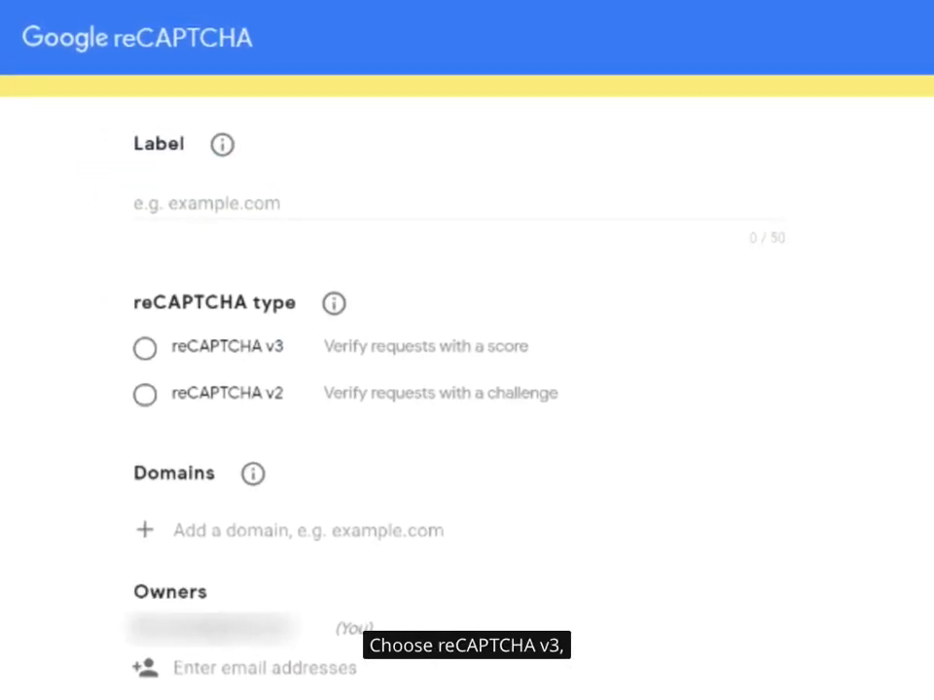
{"action": "left_click", "coordinate": [145, 347]}
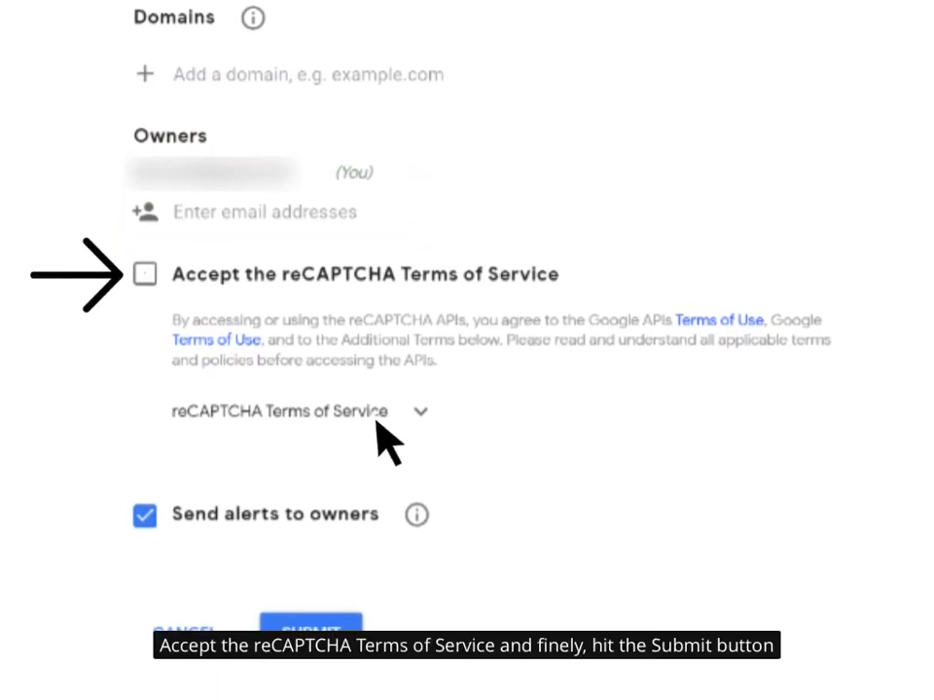
{"action": "left_click", "coordinate": [309, 631]}
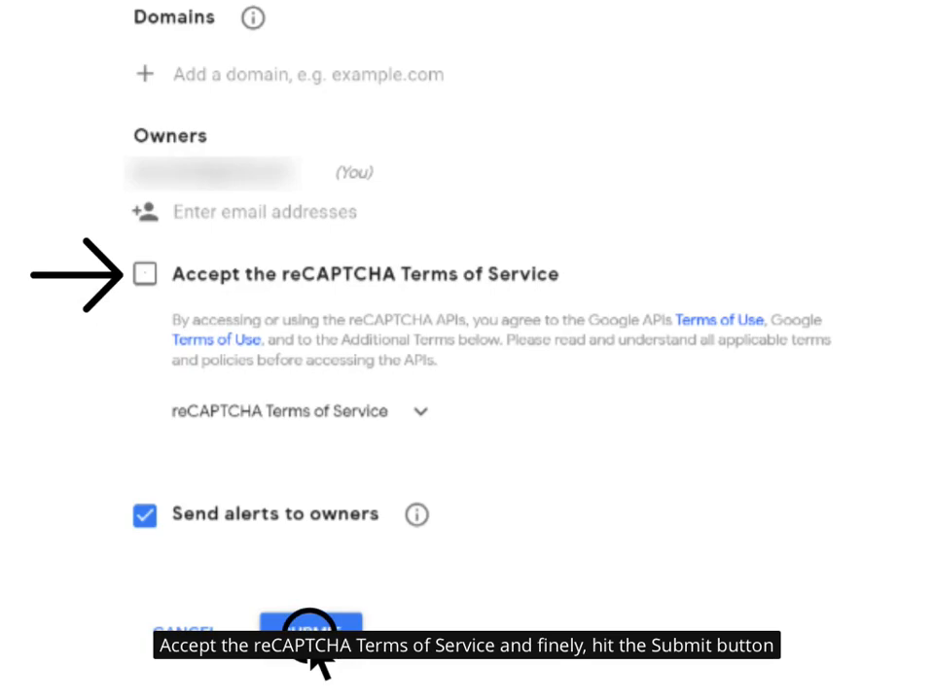
{"action": "left_click", "coordinate": [312, 627]}
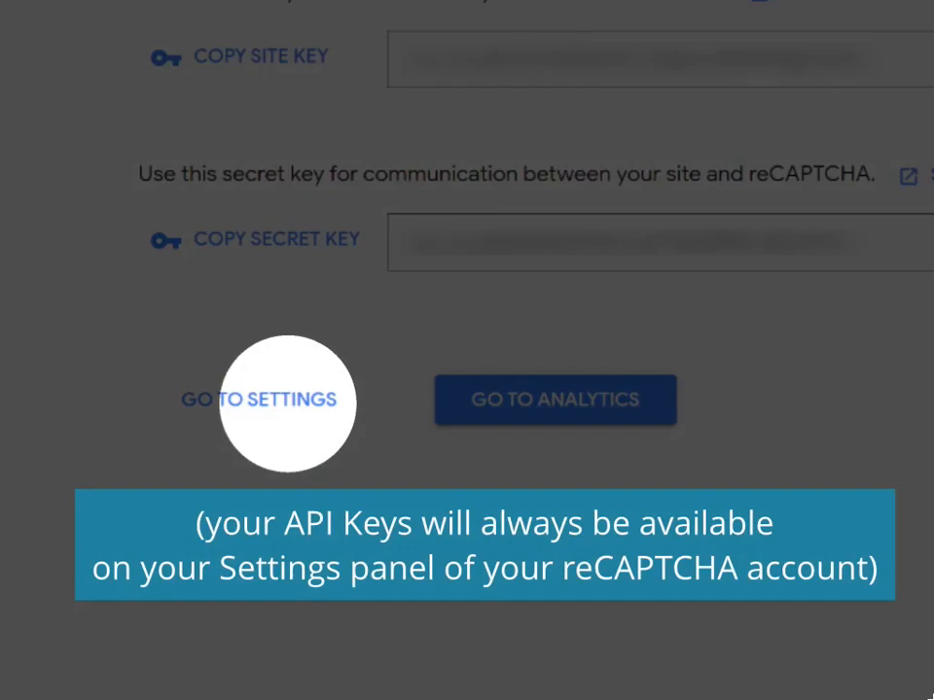
- View the new site's settings and enter its site and secret keys in Elementor's reCAPTCHA V3 integration
{"action": "left_click", "coordinate": [259, 399]}
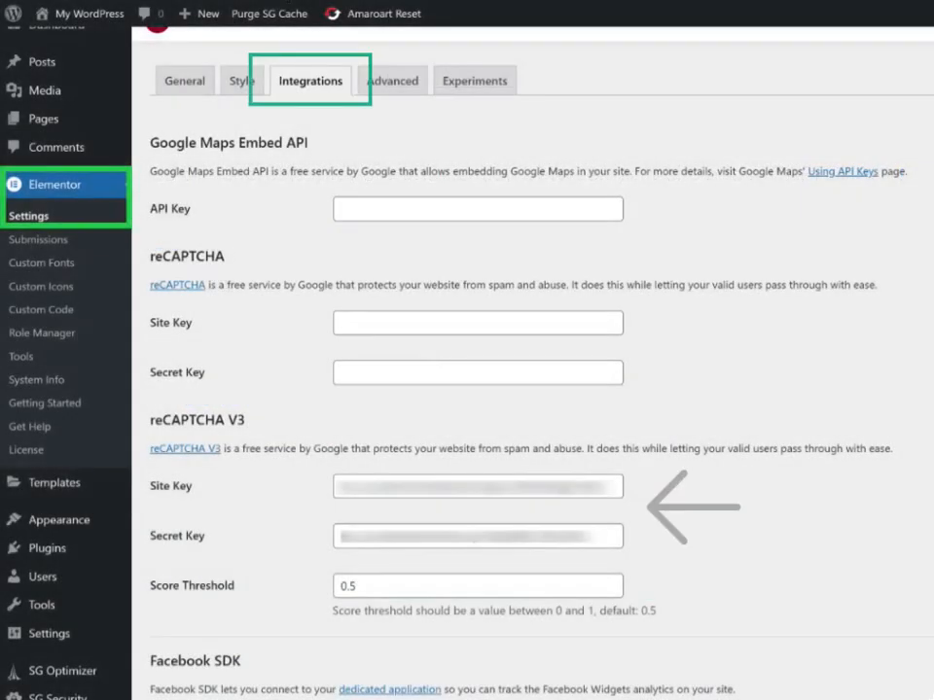